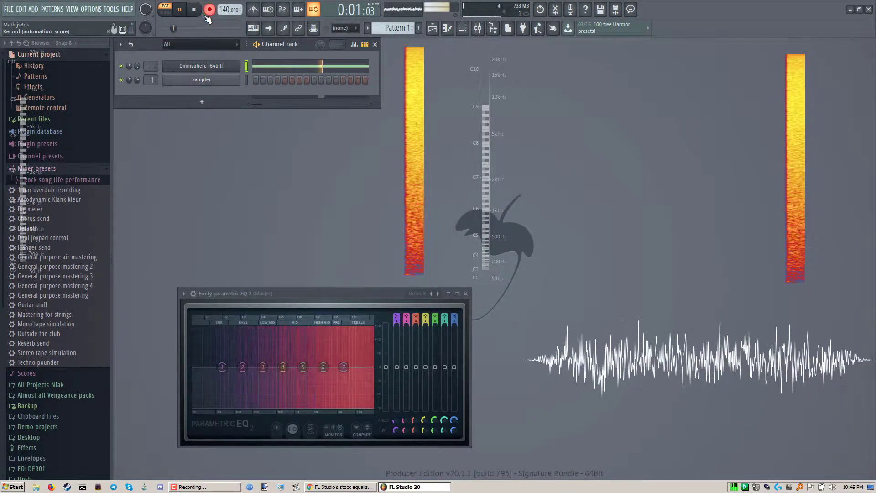
Step: Stop the noise playback and open the Master's Fruity Parametric EQ 2 in an enlarged window
click(194, 9)
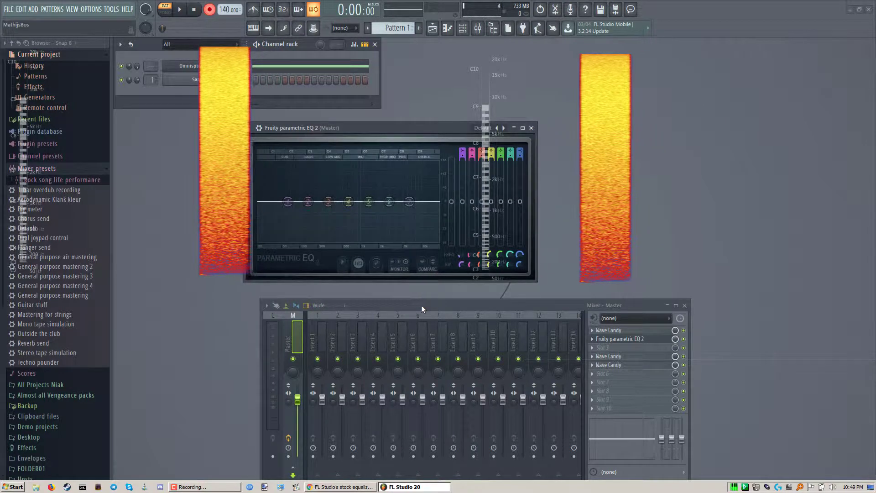
click(180, 10)
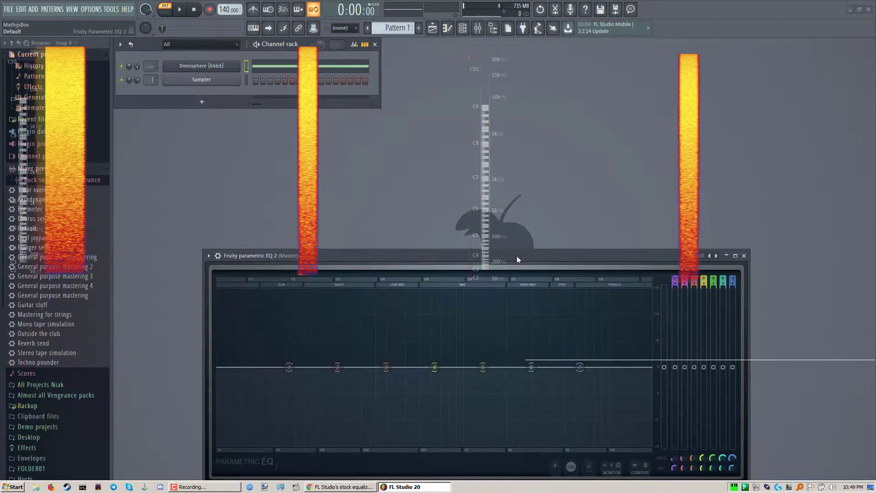
Step: Load the '20Hz + 18kHz cut' EQ preset and move the plugin window higher
click(632, 292)
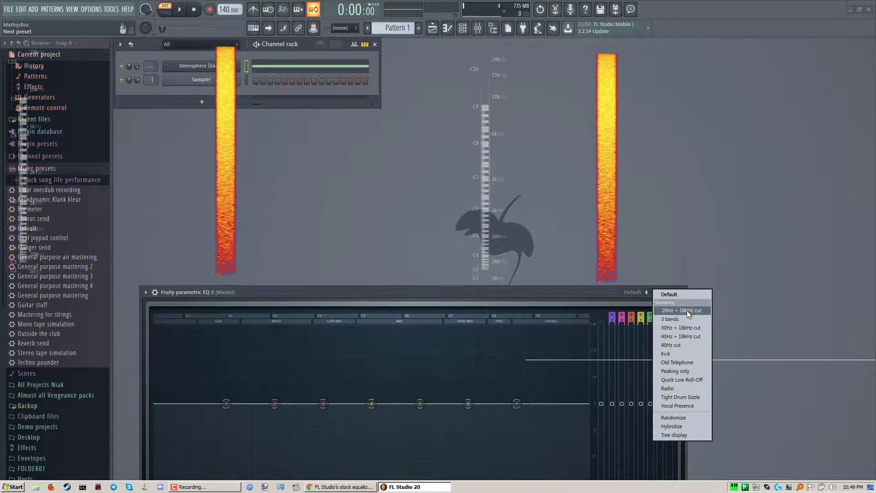
click(680, 311)
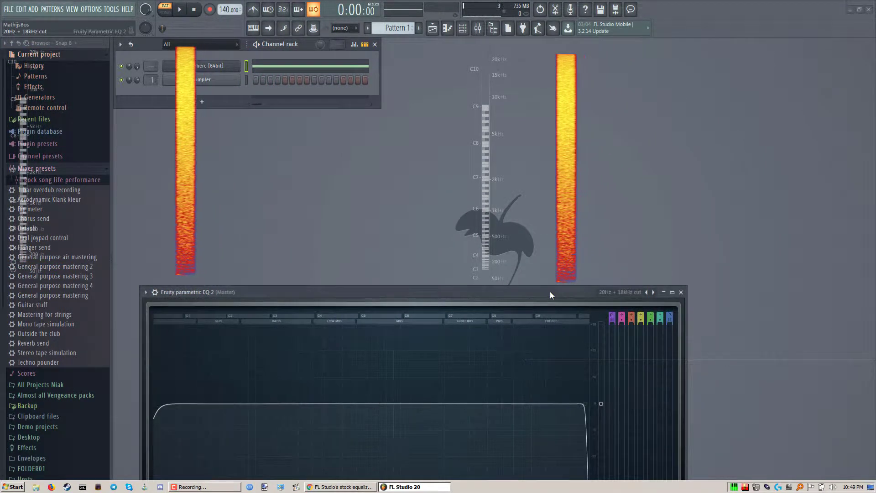
click(179, 9)
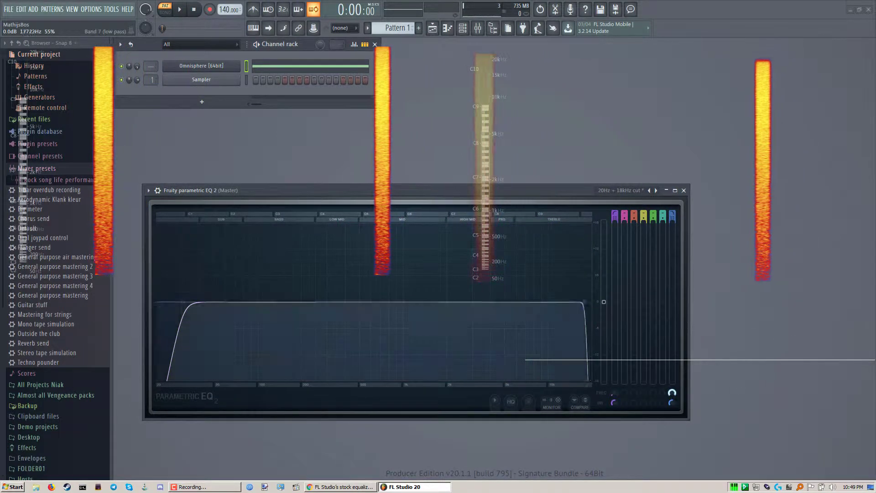
click(179, 10)
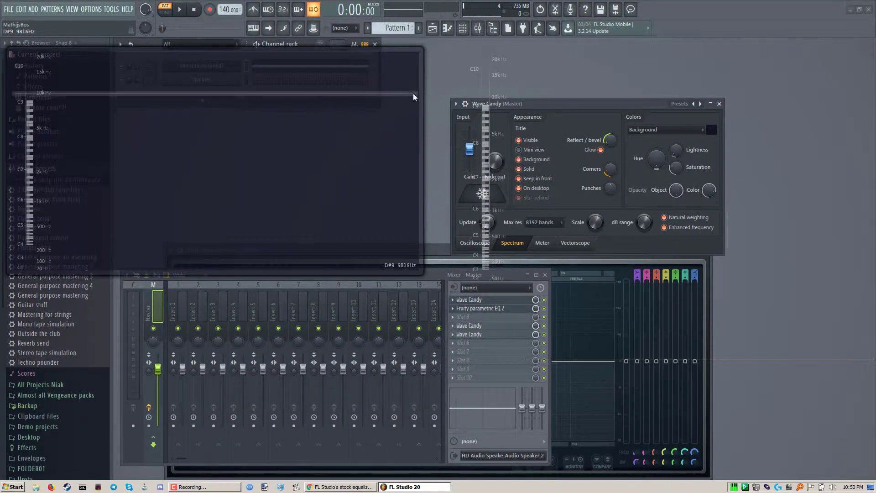
Step: Switch Wave Candy to Vectorscope, back to Spectrum, then close its settings
click(574, 243)
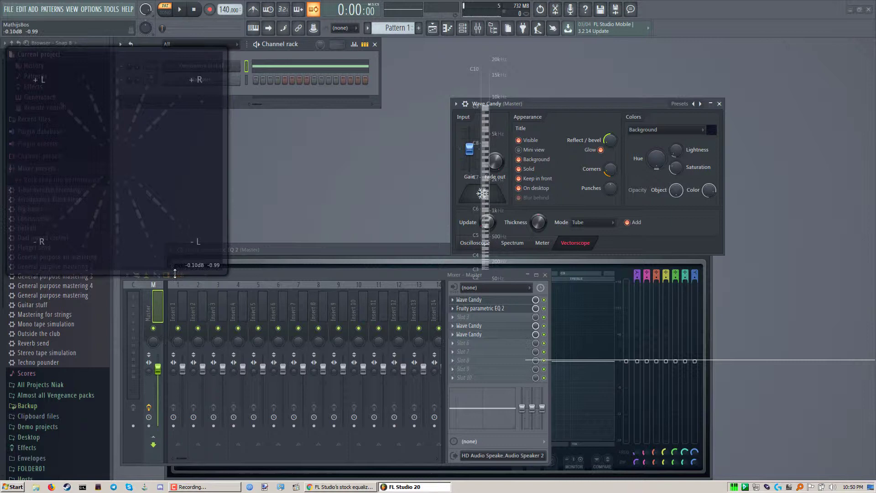
click(512, 242)
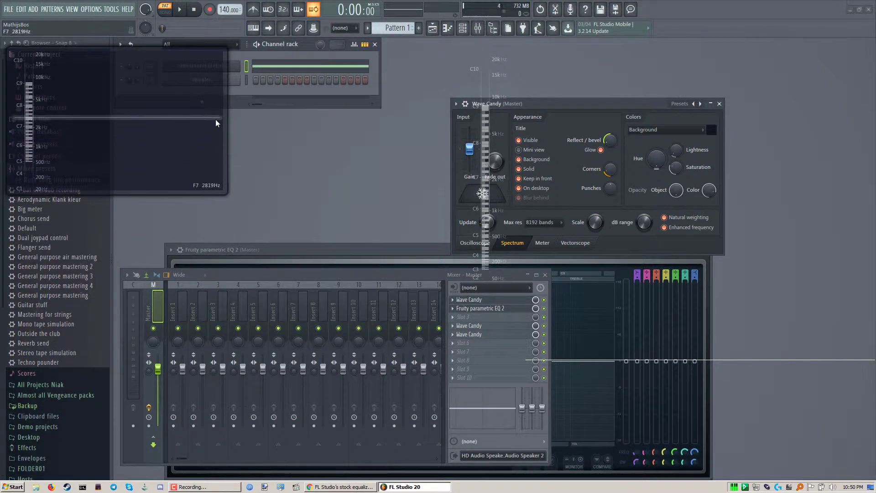
mouse_move(388, 141)
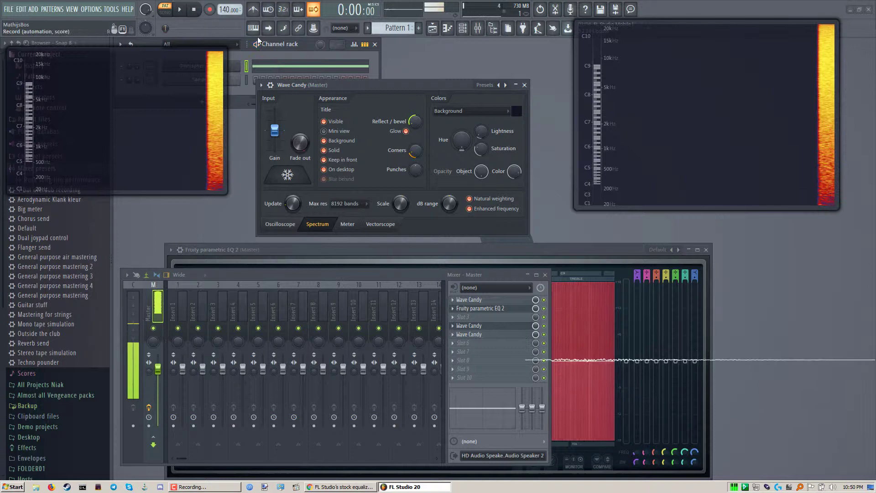
click(524, 85)
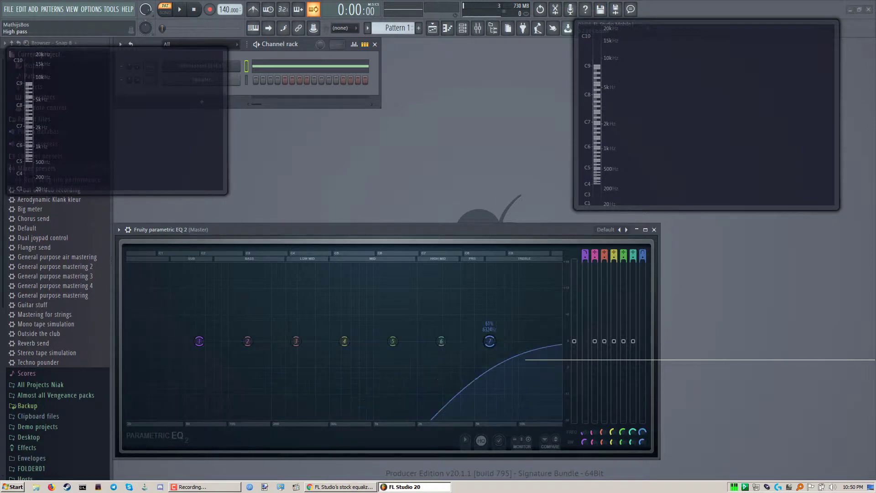
Step: Start the noise playing and move the Parametric EQ 2 window into view
click(179, 10)
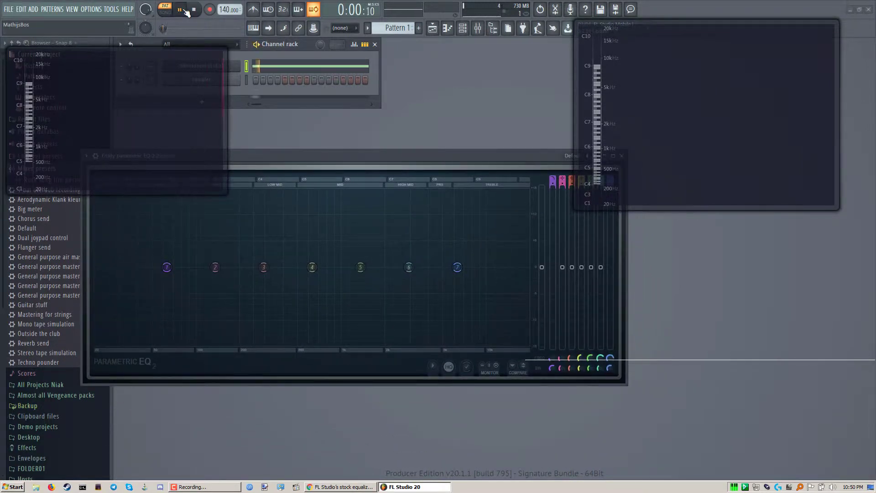
click(179, 10)
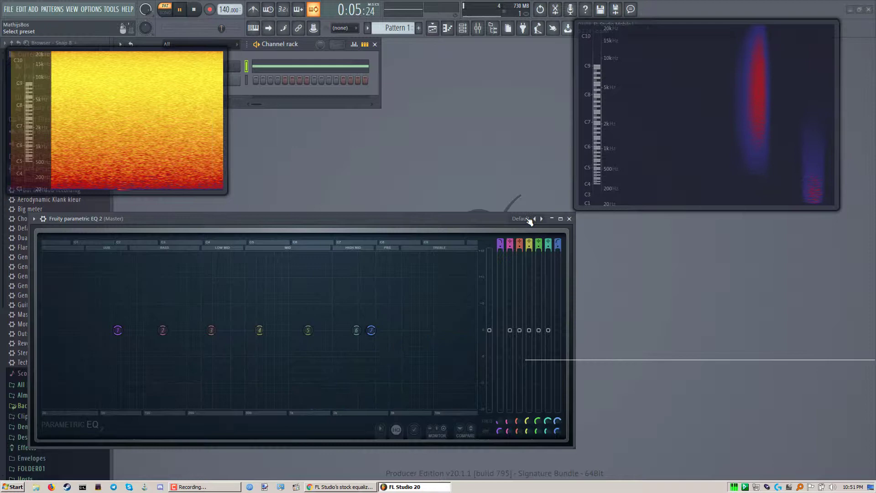
Step: Reset the EQ to its Default preset and play the noise through it
click(540, 218)
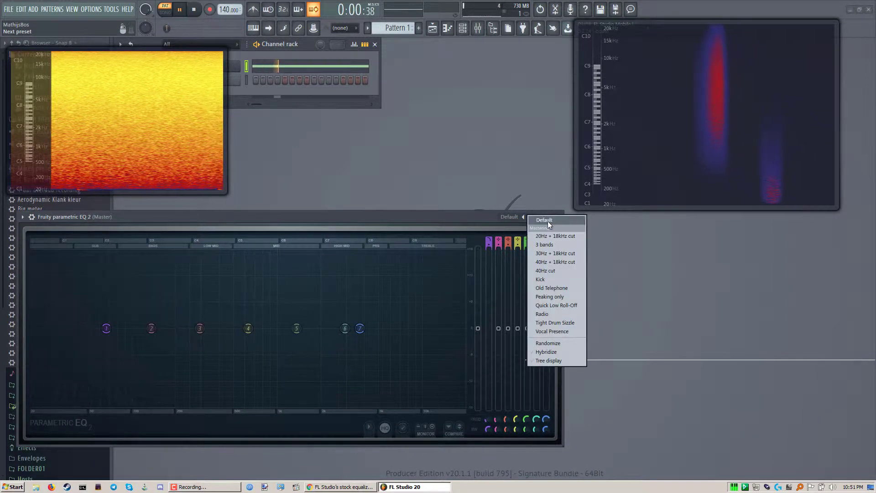
click(543, 219)
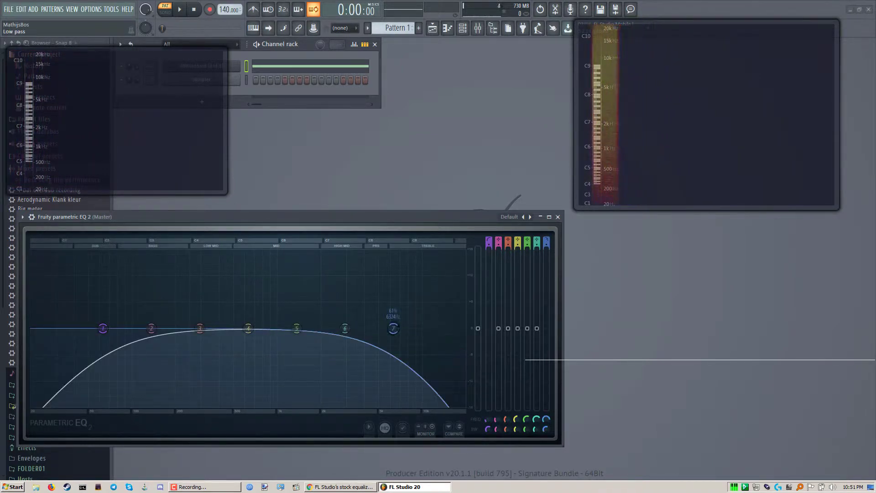
click(179, 10)
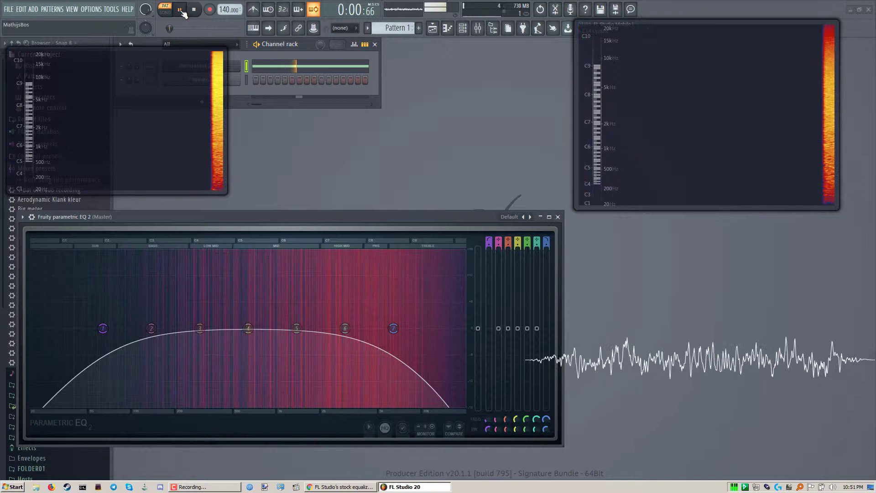
click(180, 9)
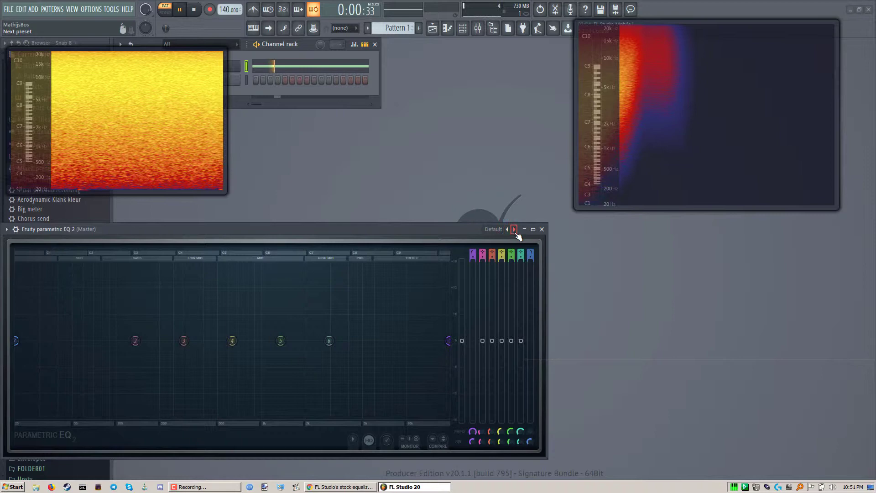
Step: Step the EQ back to its flat default bands and stop playback
click(179, 10)
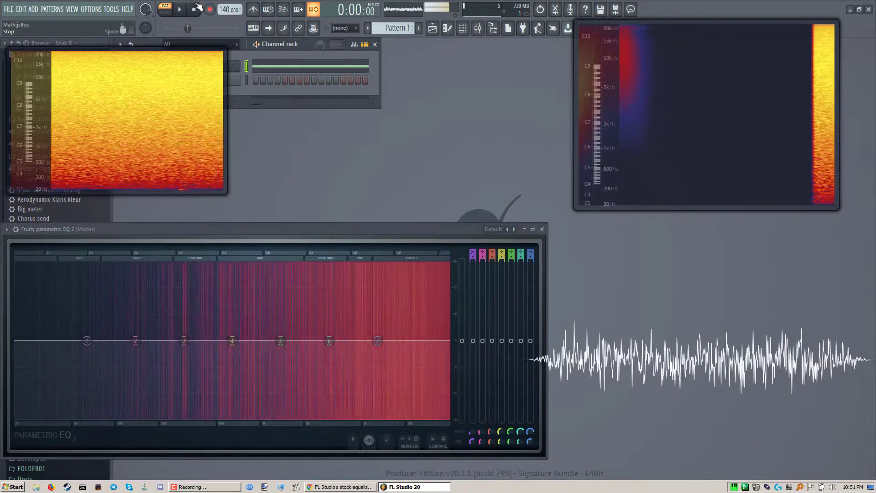
click(194, 10)
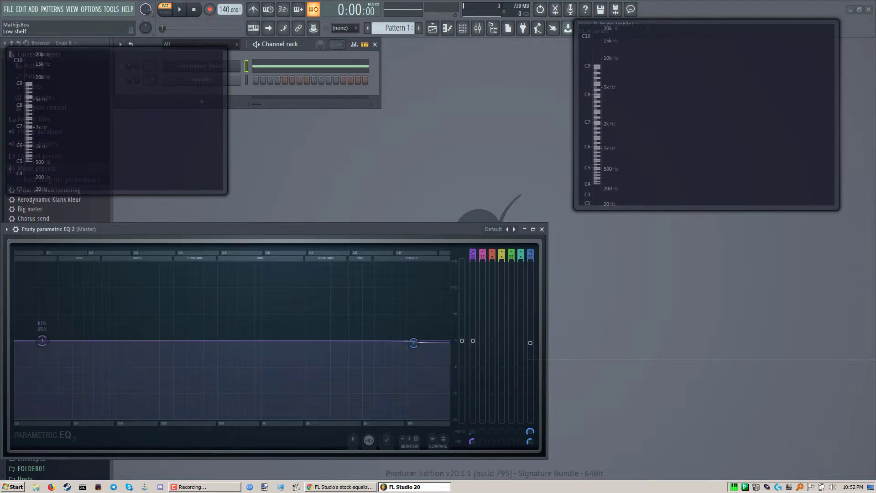
Step: Change band 1's filter shape to High pass
click(42, 341)
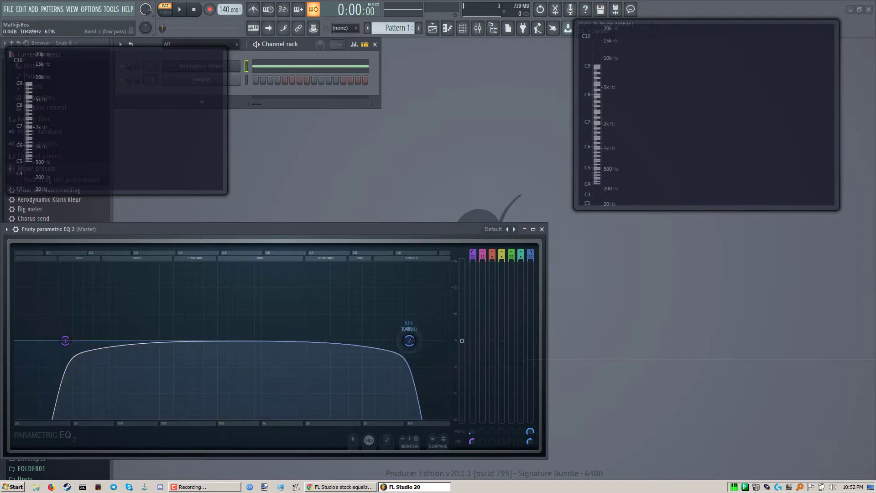
Step: Push the low-pass band to the low end and play the noise through the opposed filters
click(178, 9)
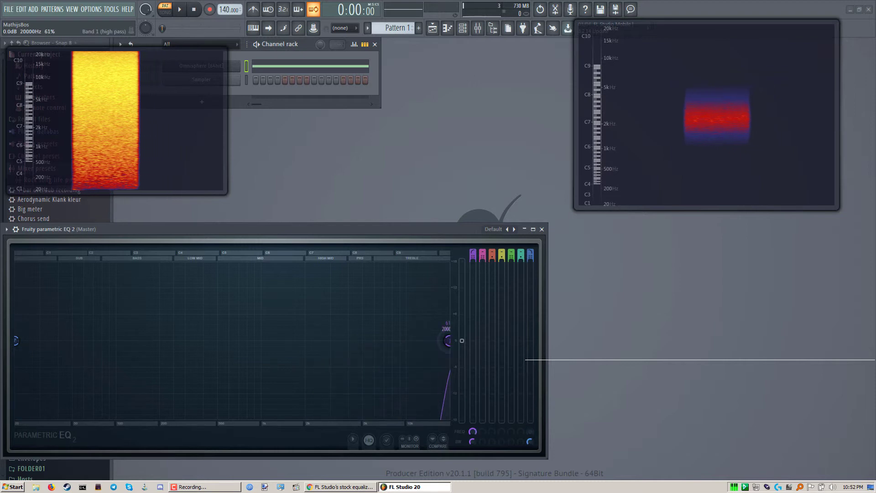
click(180, 10)
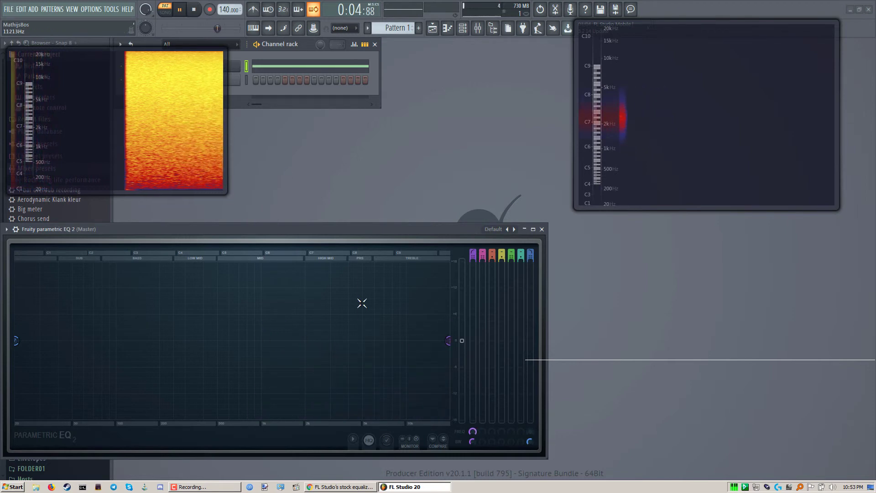
Step: Stop playback and load the EQ's Default preset, flattening all seven bands
click(194, 9)
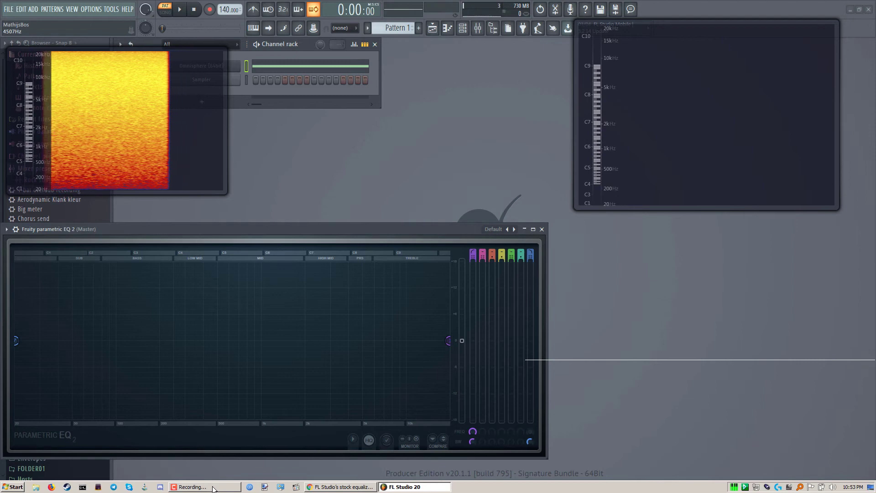
click(493, 229)
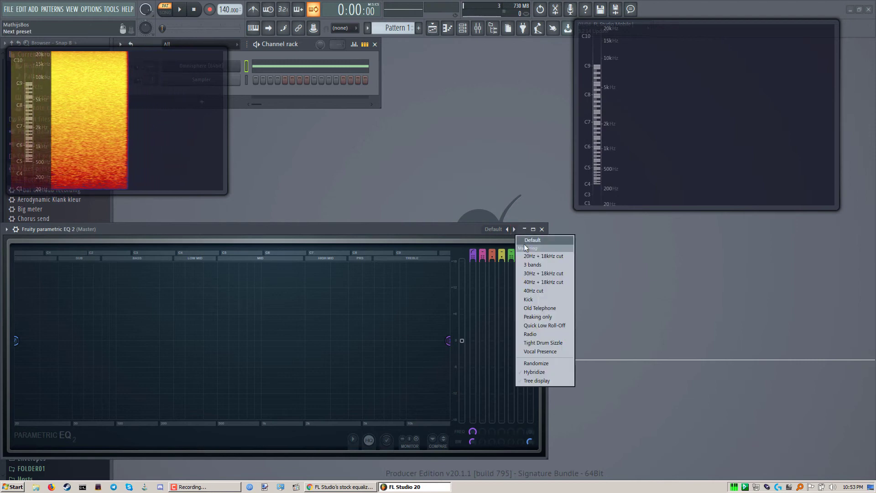
click(531, 240)
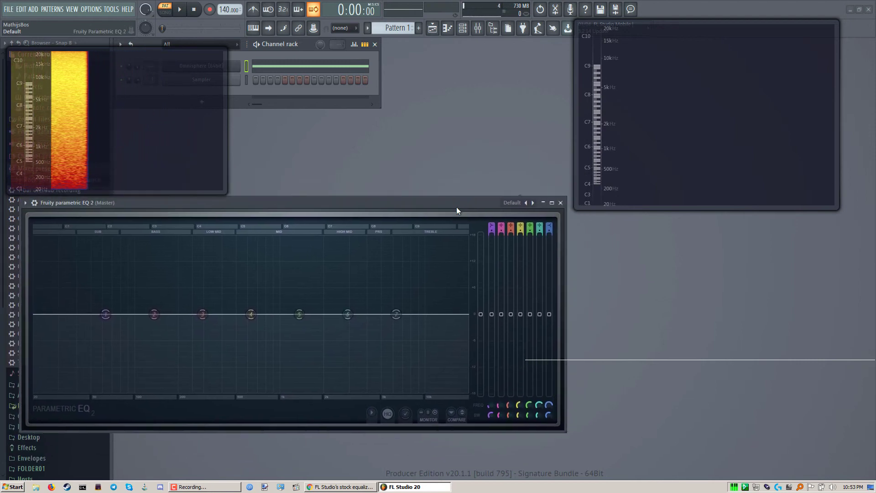